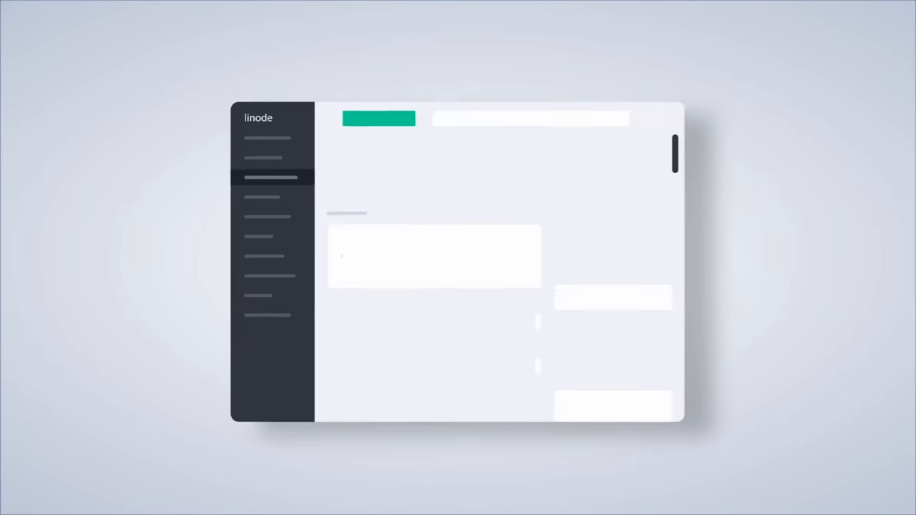
Open the distribution Images list and scroll through the distros and Marketplace apps.
{"action": "left_click", "coordinate": [247, 153]}
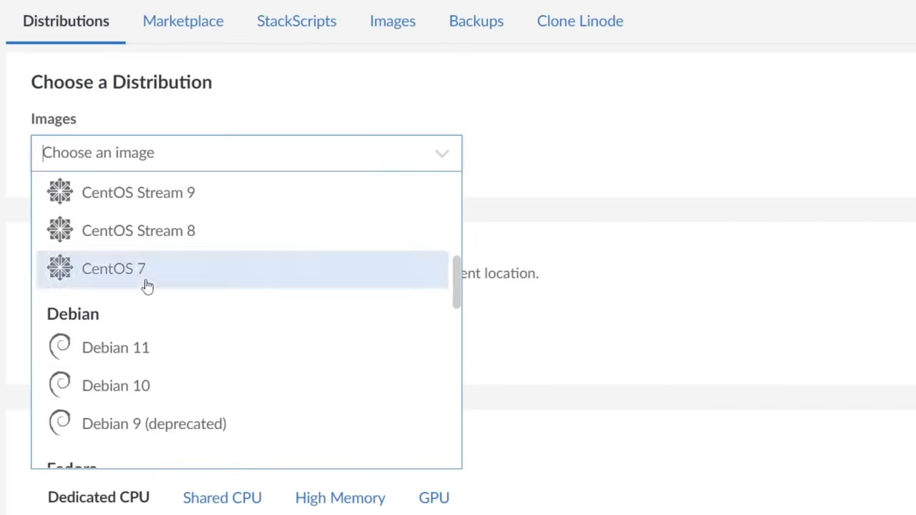
{"action": "scroll", "scroll_direction": "down", "scroll_amount": 3}
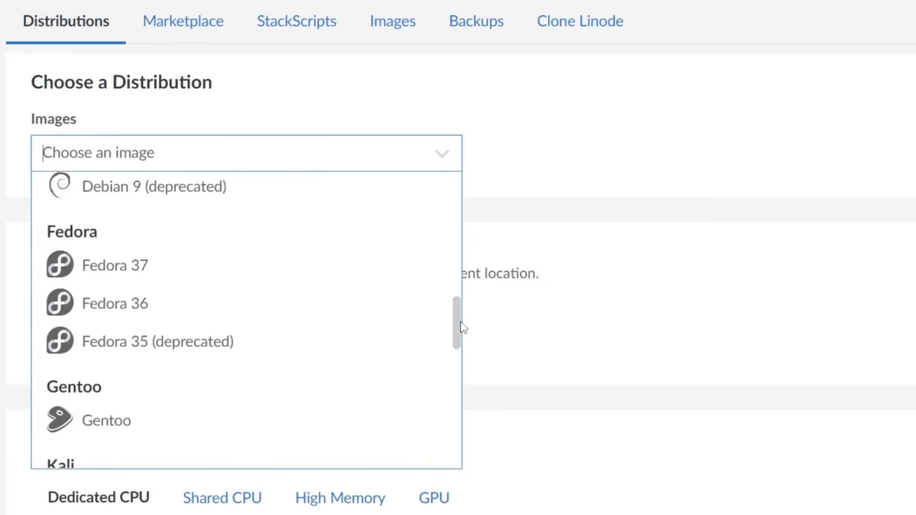
{"action": "scroll", "scroll_direction": "down", "scroll_amount": 3}
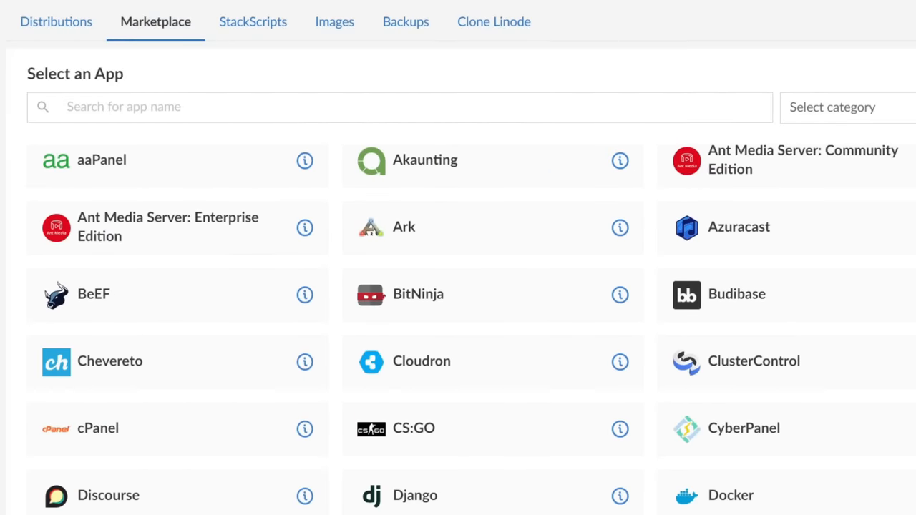
{"action": "scroll", "scroll_direction": "down", "scroll_amount": 3}
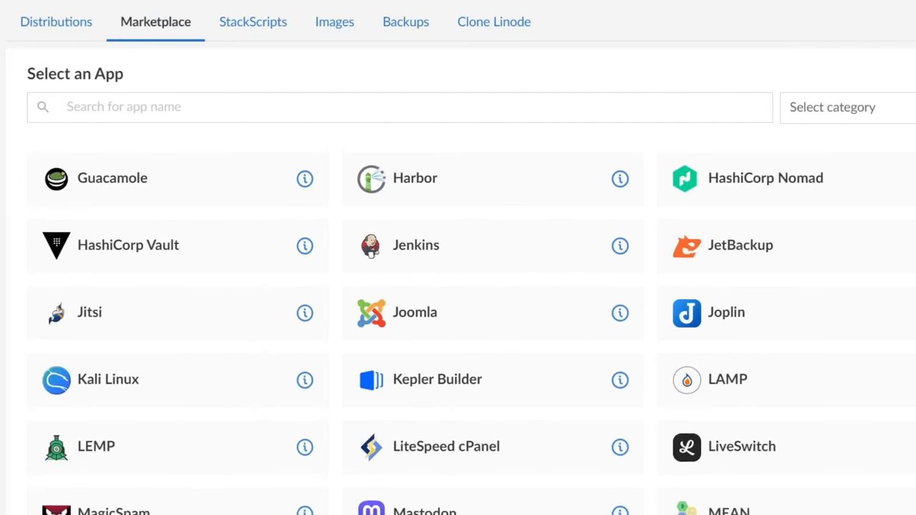
{"action": "scroll", "scroll_direction": "down", "scroll_amount": 3}
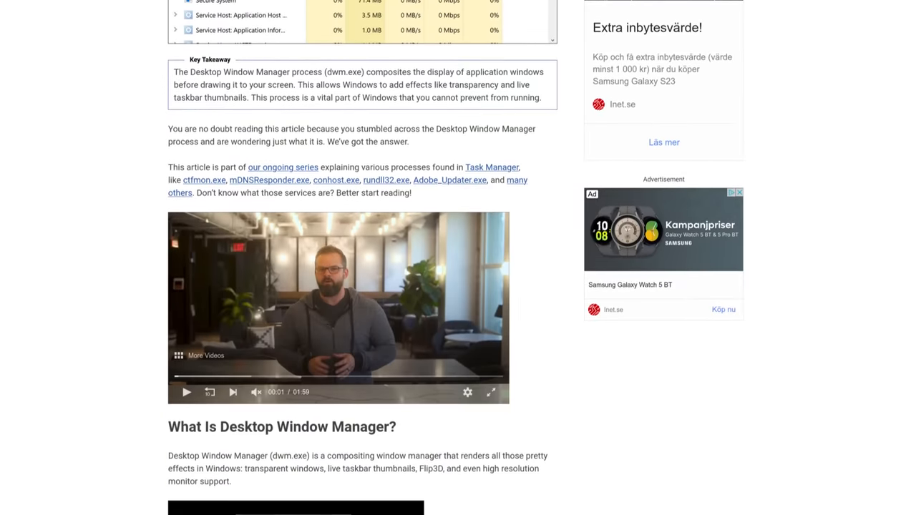
Scroll the How-To Geek dwm.exe article to 'What Is Desktop Window Manager?'.
{"action": "scroll", "scroll_direction": "down", "scroll_amount": 3}
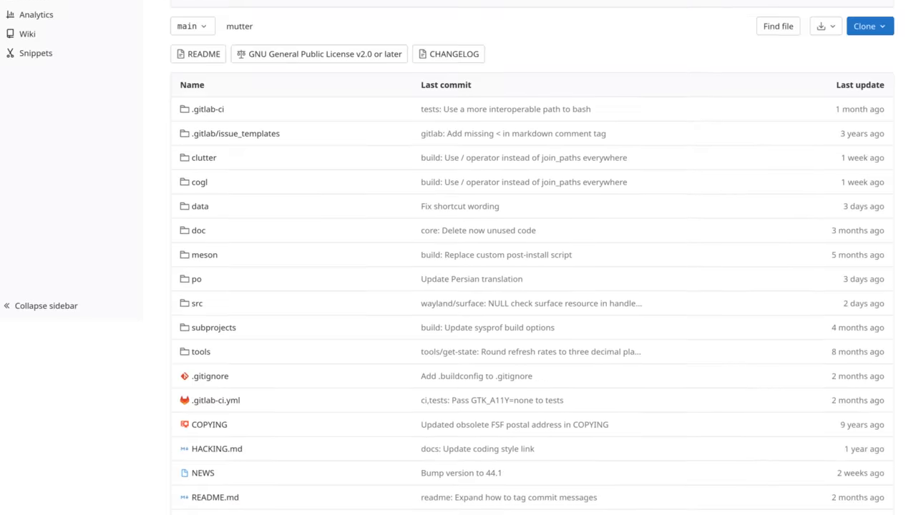
Scroll mutter's GitLab file list, then read the KWinFT announcement to its experimental features.
{"action": "scroll", "scroll_direction": "down", "scroll_amount": 3}
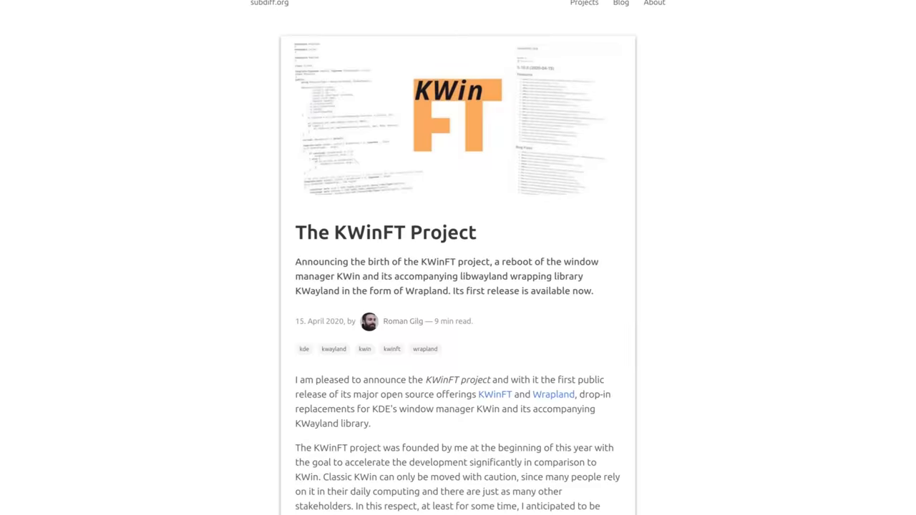
{"action": "scroll", "scroll_direction": "down", "scroll_amount": 3}
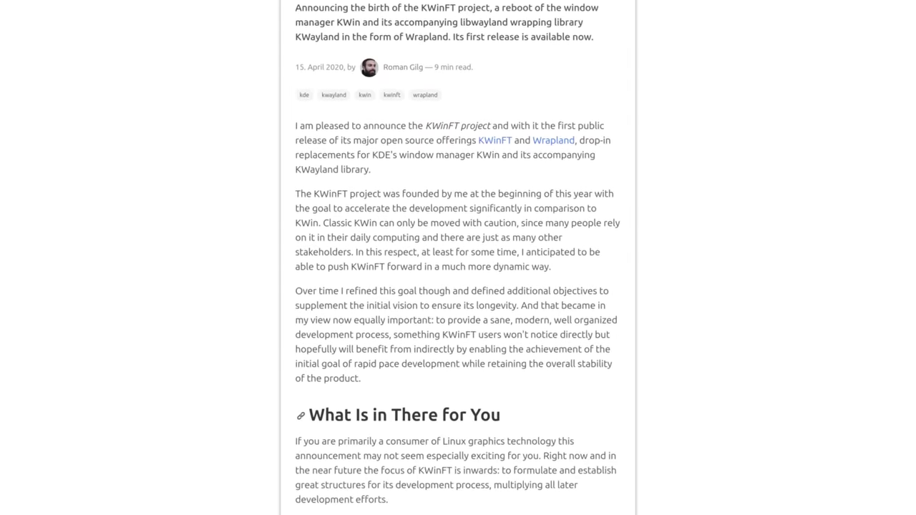
{"action": "scroll", "scroll_direction": "down", "scroll_amount": 3}
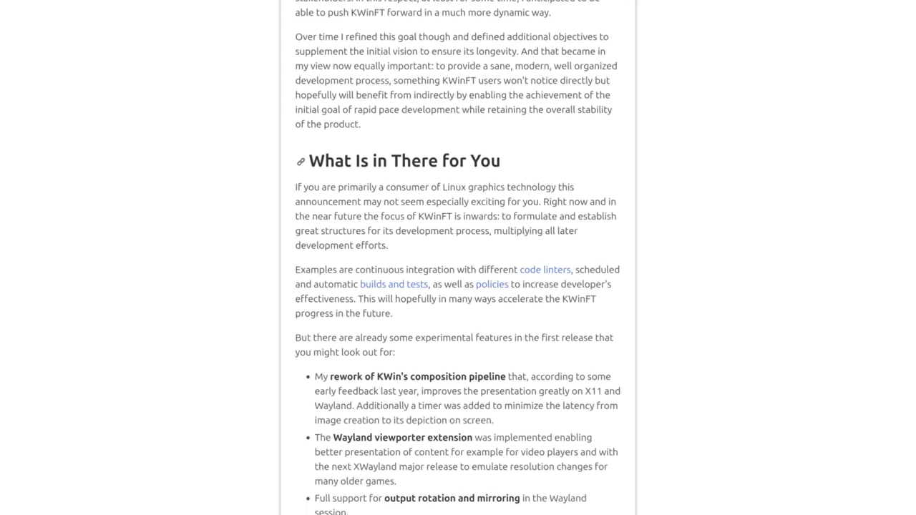